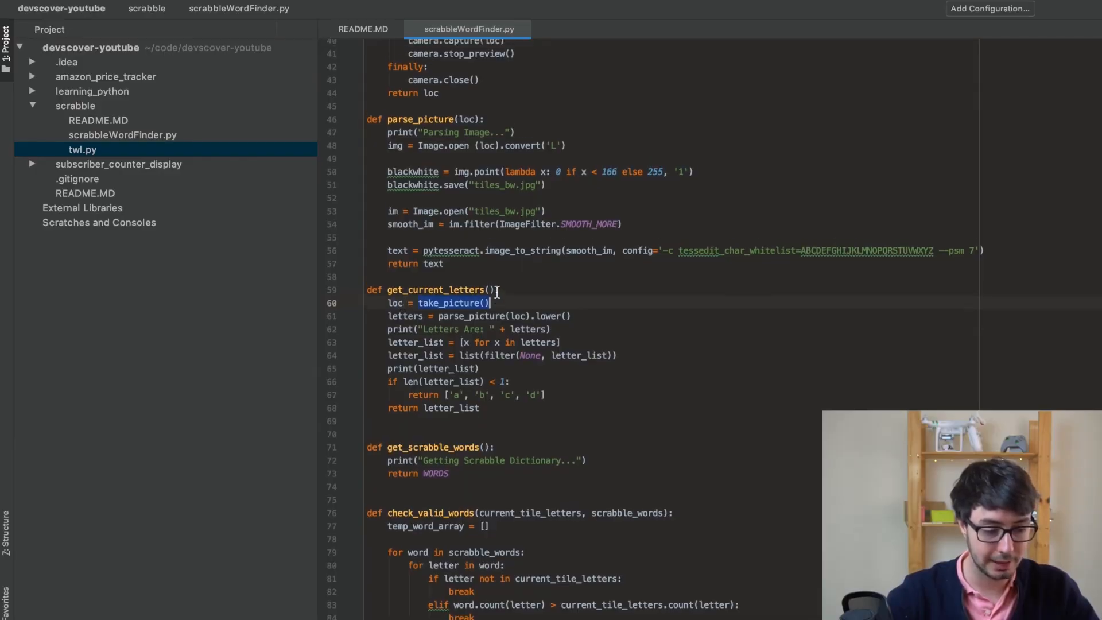
- Scroll up to take_picture and select the tiles.jpg image path string
{"action": "scroll", "scroll_direction": "up", "scroll_amount": 3}
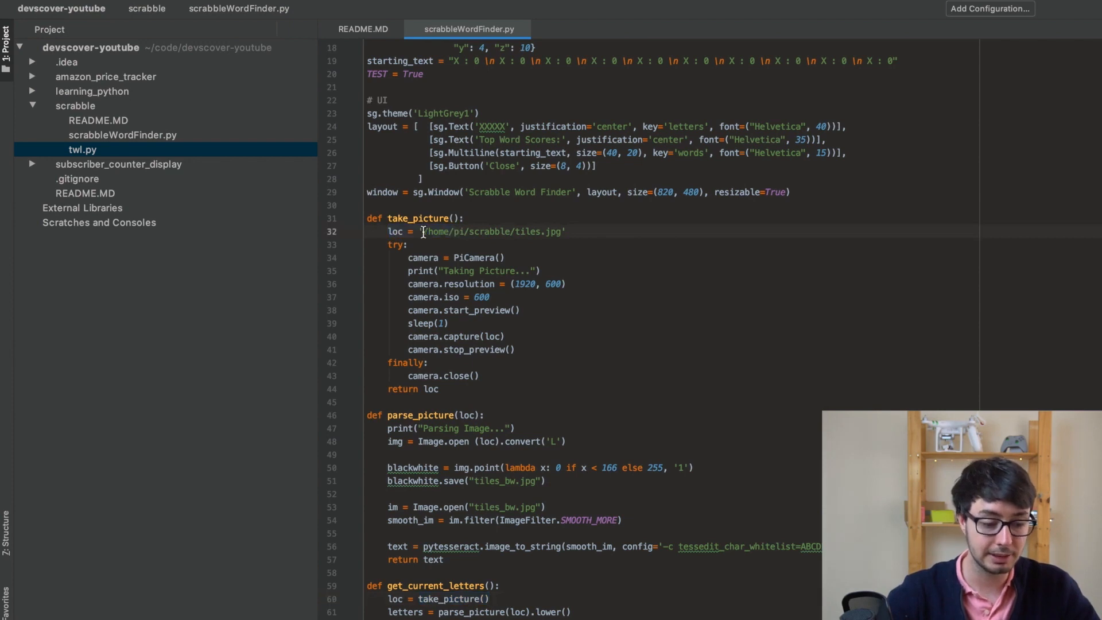
{"action": "double_click", "coordinate": [492, 231]}
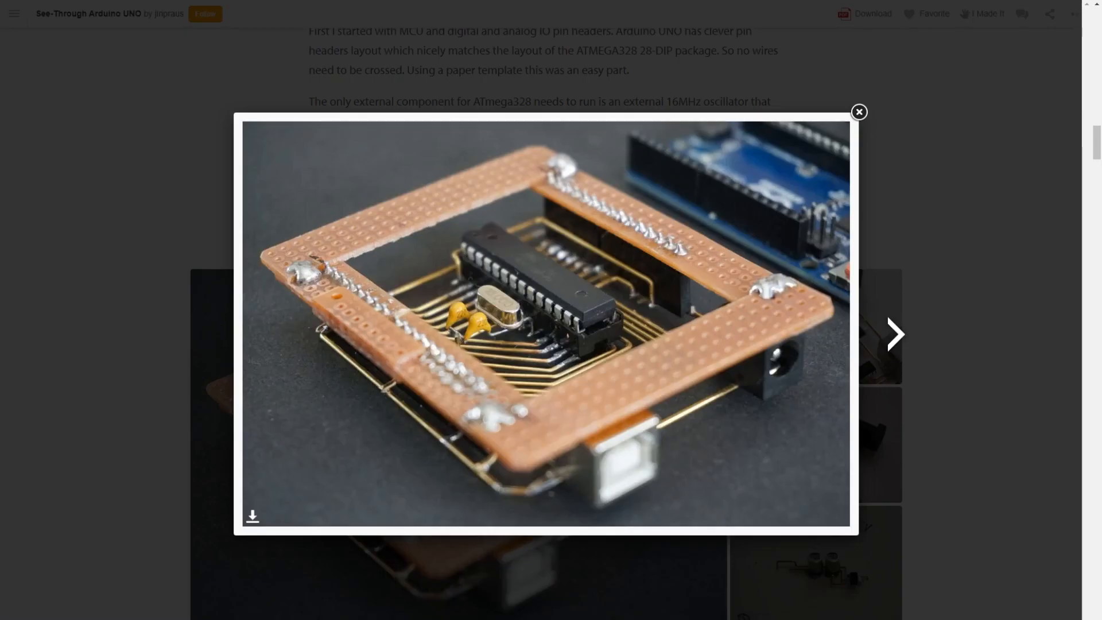
- Advance two photos to the brass-wired circuit and capacitors close-up
{"action": "left_click", "coordinate": [894, 332]}
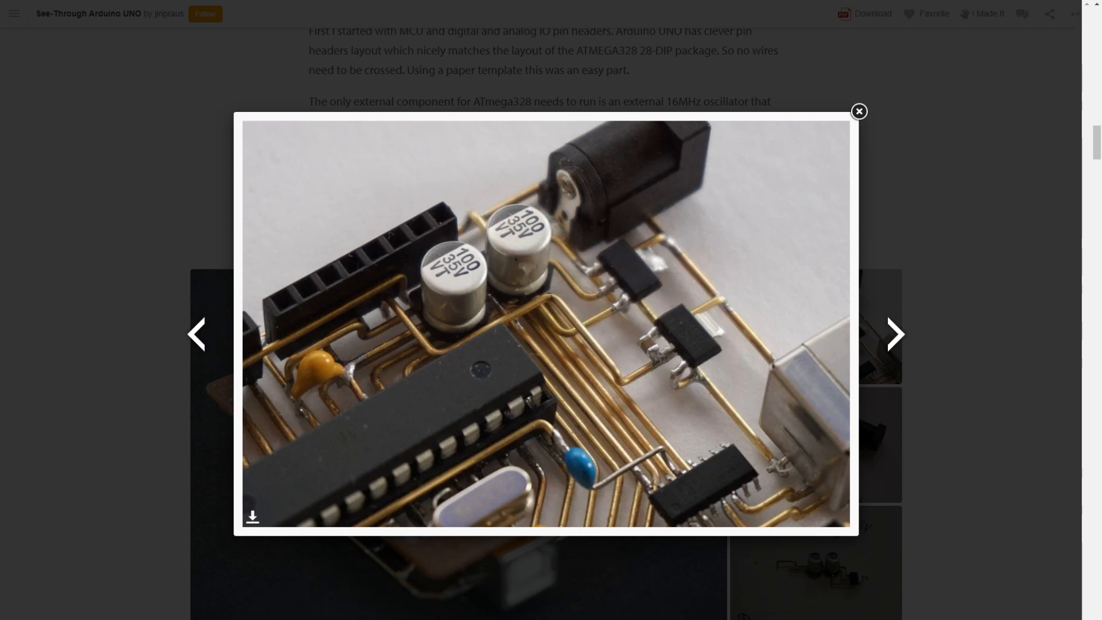
{"action": "left_click", "coordinate": [895, 334]}
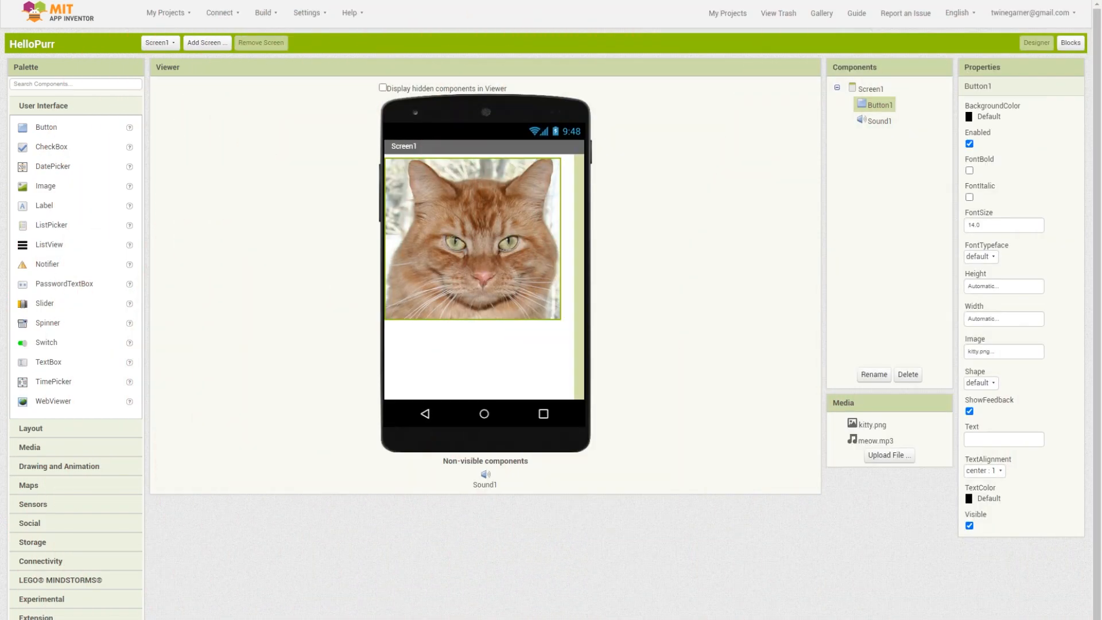
- Show HelloPurr's meow-and-vibrate click handler, then browse Control, Logic, Variables and Procedures blocks
{"action": "left_click", "coordinate": [1068, 44]}
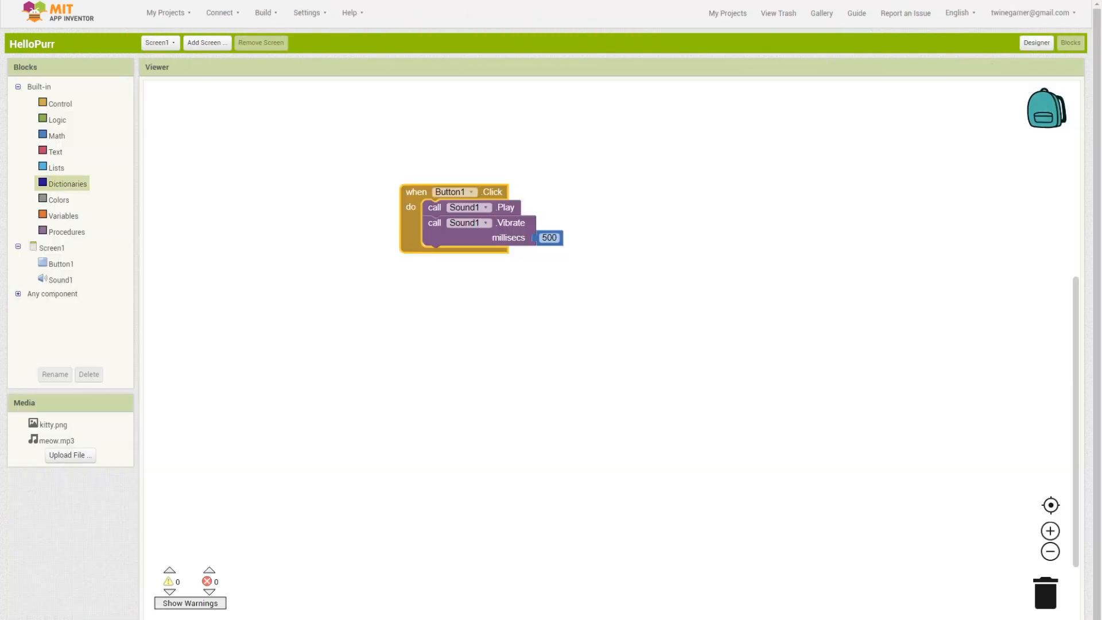
{"action": "left_click", "coordinate": [60, 103]}
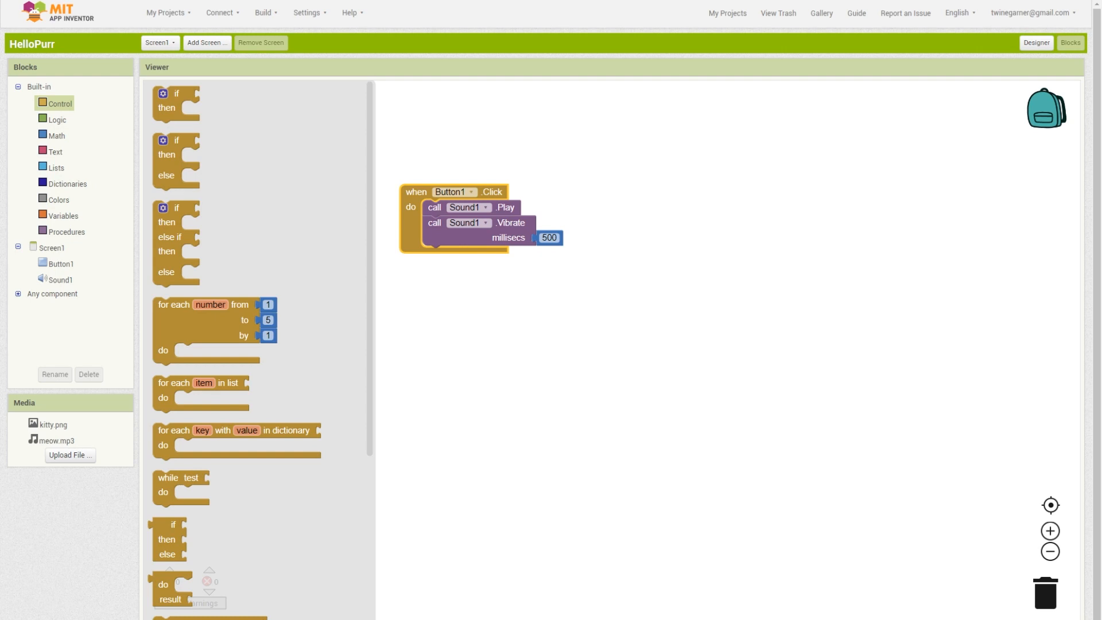
{"action": "left_click", "coordinate": [57, 119]}
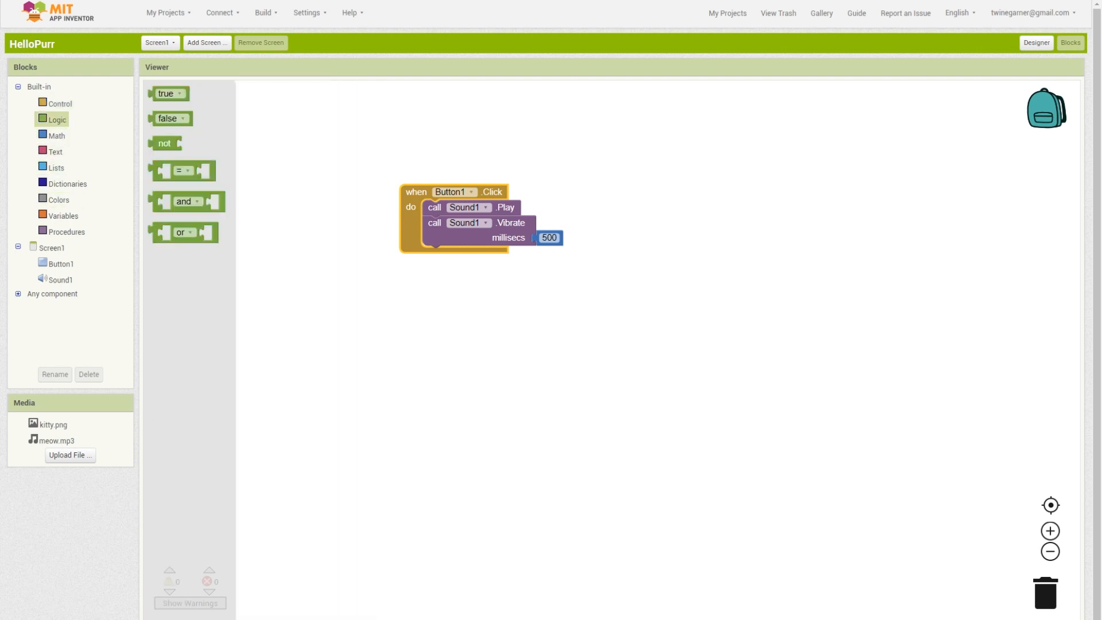
{"action": "left_click", "coordinate": [61, 215]}
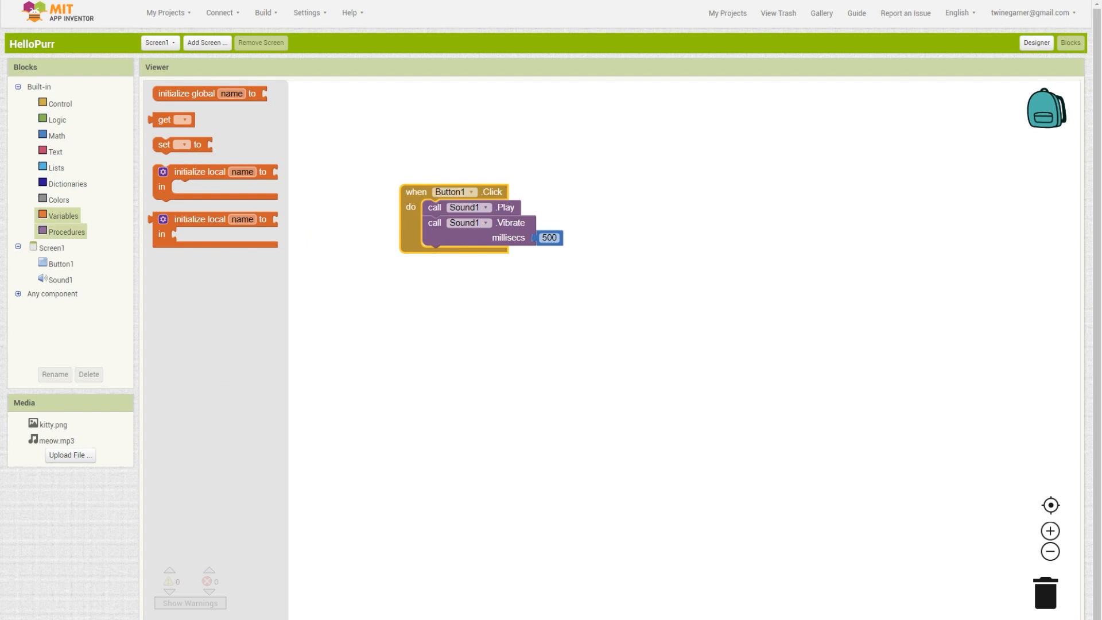
{"action": "left_click", "coordinate": [63, 231]}
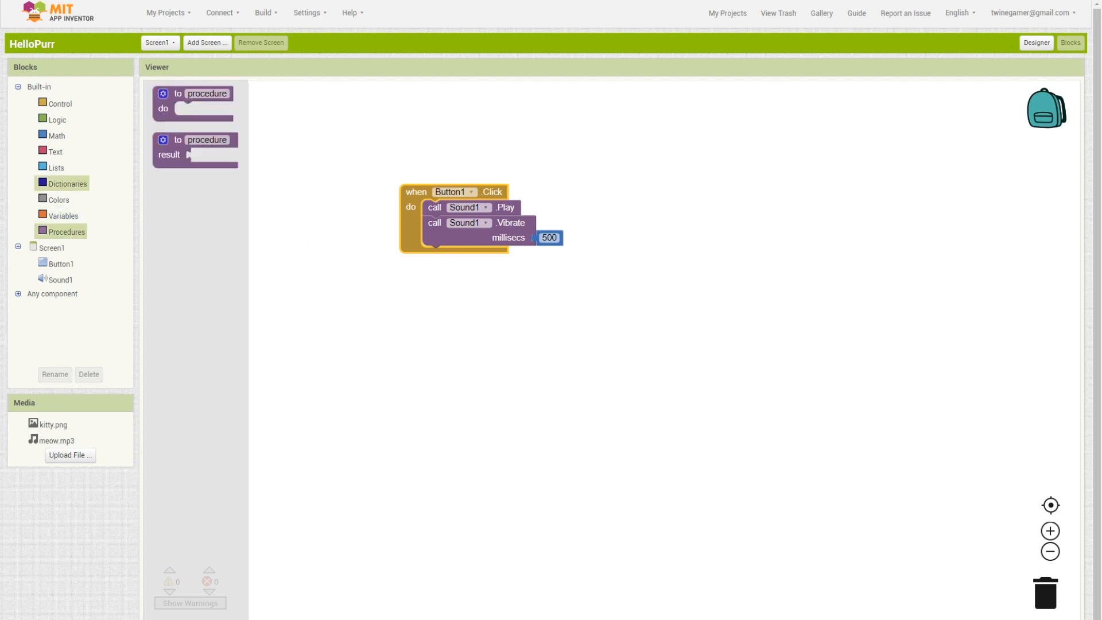
{"action": "left_click", "coordinate": [66, 183]}
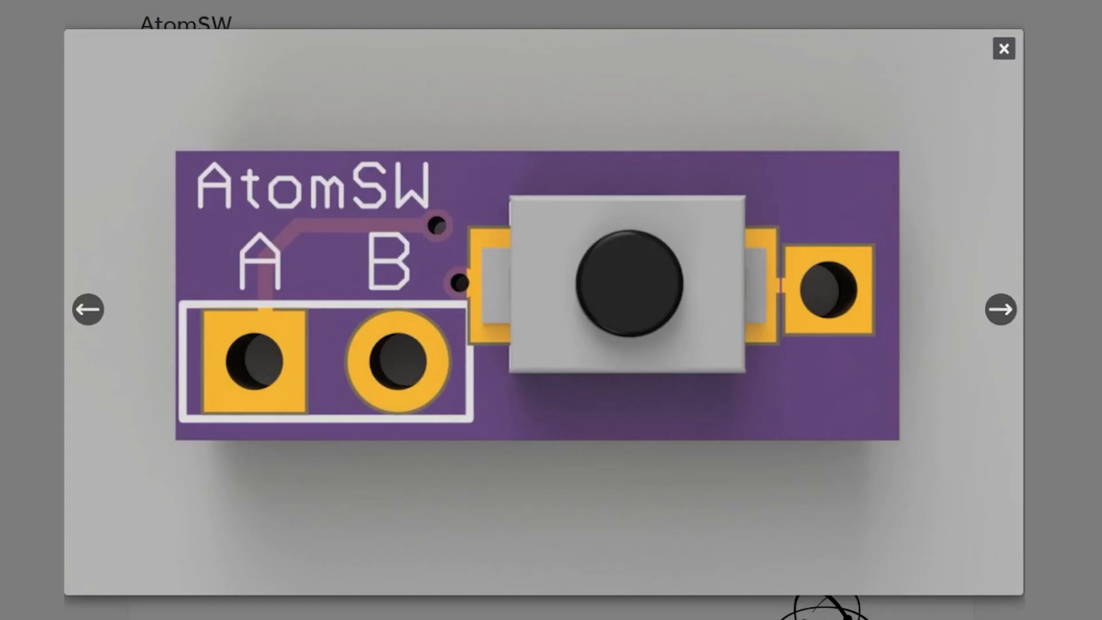
- Step through two AtomSW renders to reach the board's underside
{"action": "left_click", "coordinate": [1001, 309]}
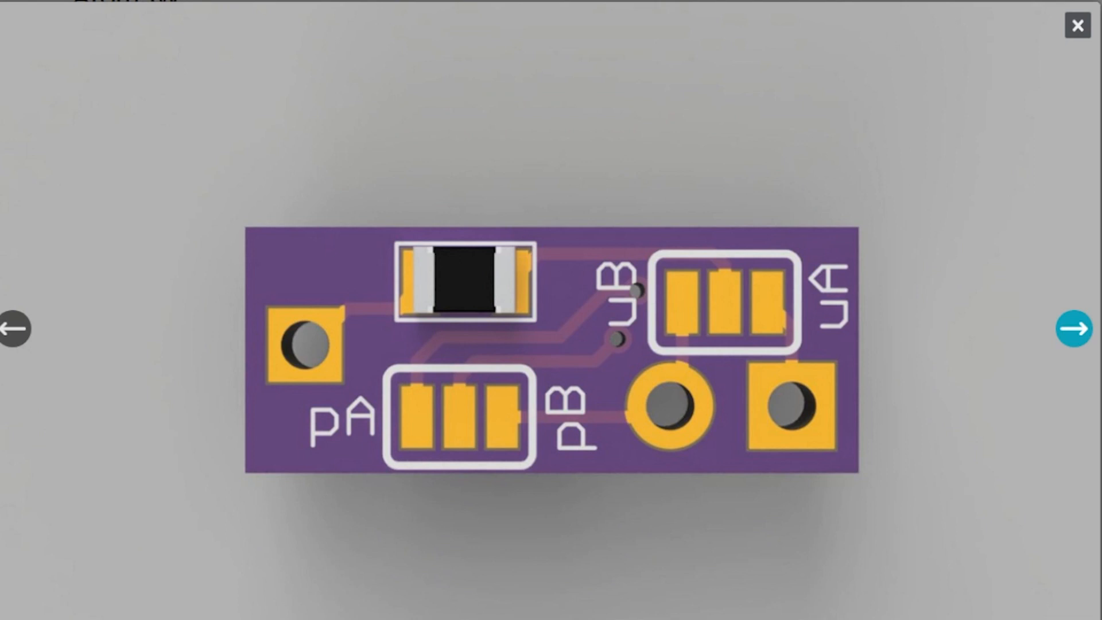
{"action": "left_click", "coordinate": [1074, 327]}
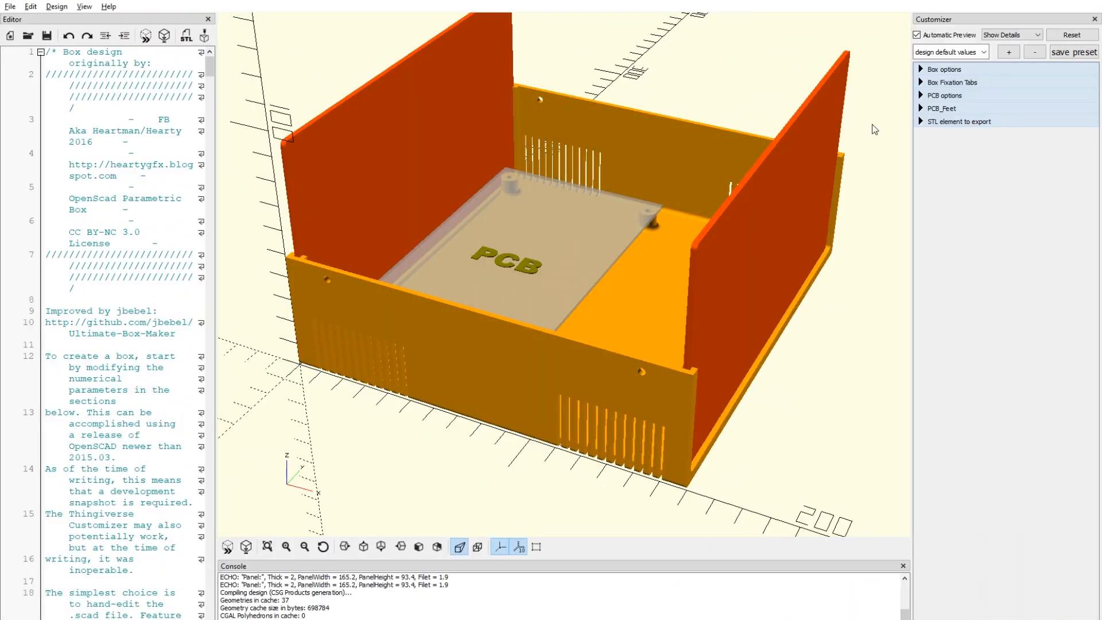
- Expand Box options and decrease PanelThick from 2 to 1
{"action": "left_click", "coordinate": [936, 69]}
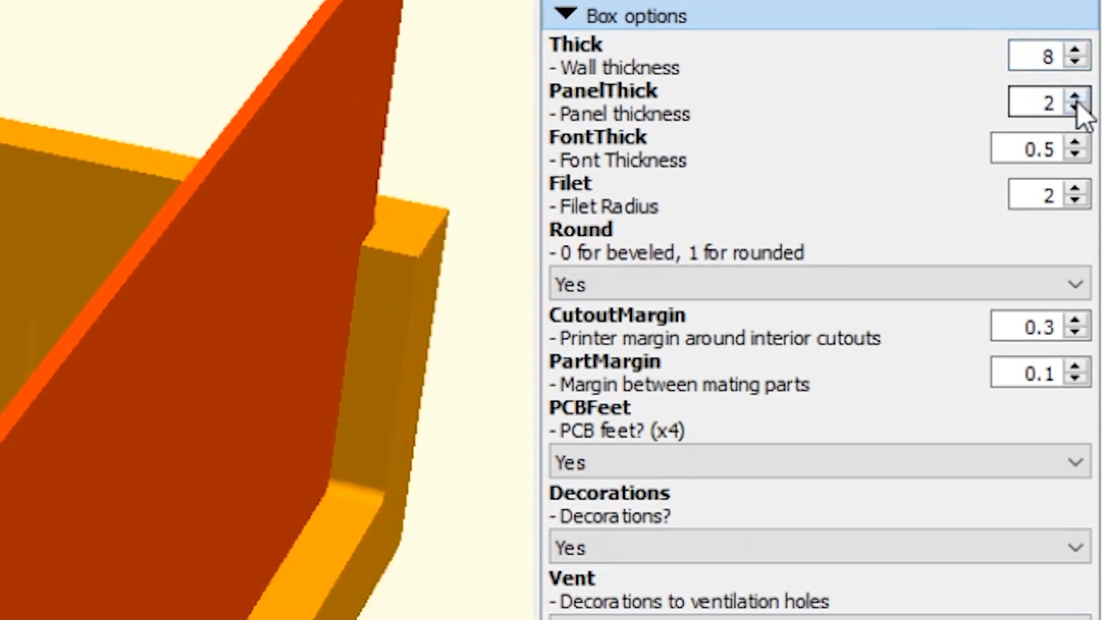
{"action": "left_click", "coordinate": [1073, 109]}
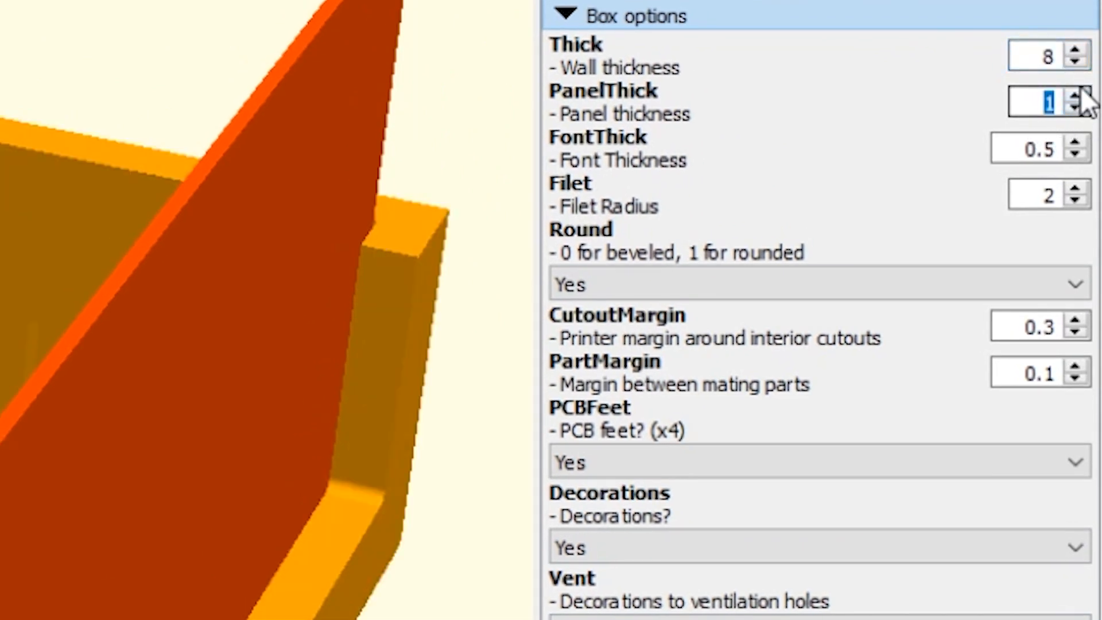